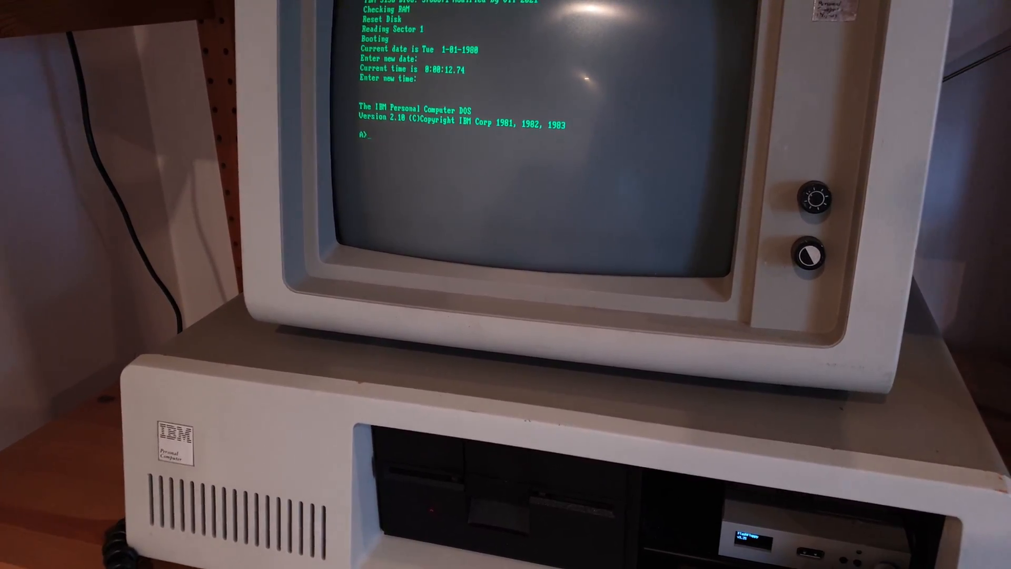
pyautogui.write('dir')
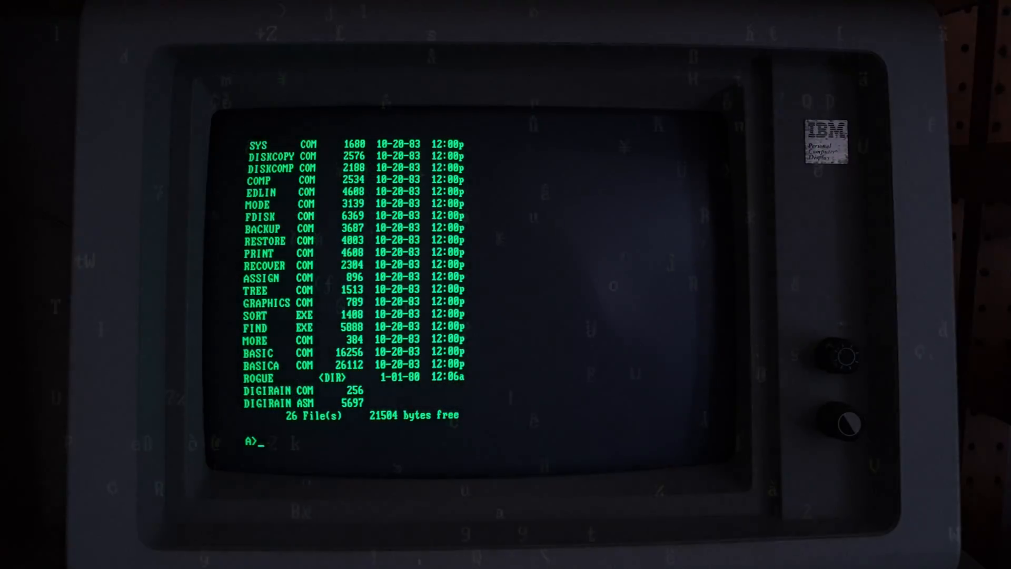
pyautogui.write('t')
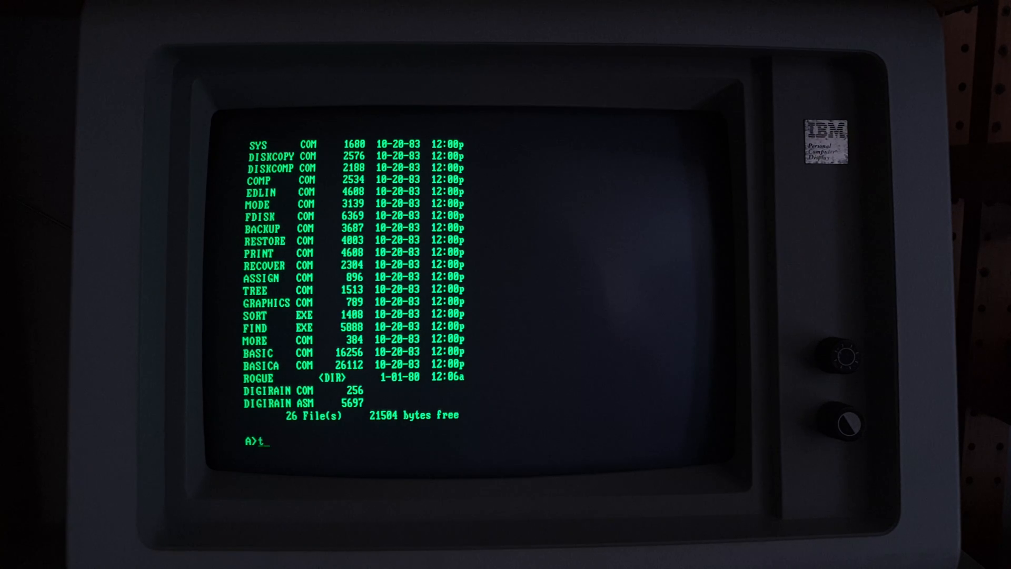
pyautogui.write('ype')
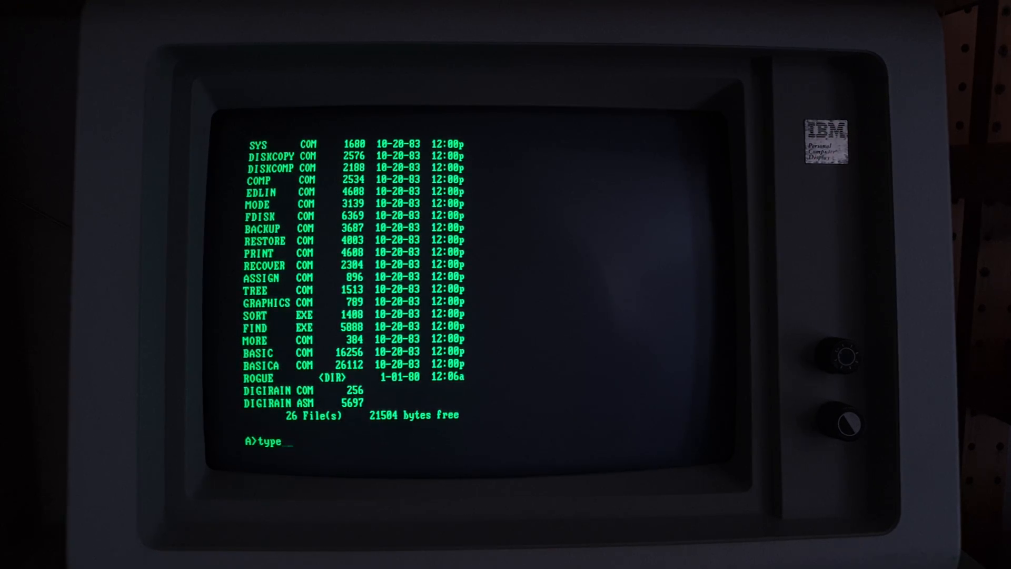
pyautogui.write('digirai')
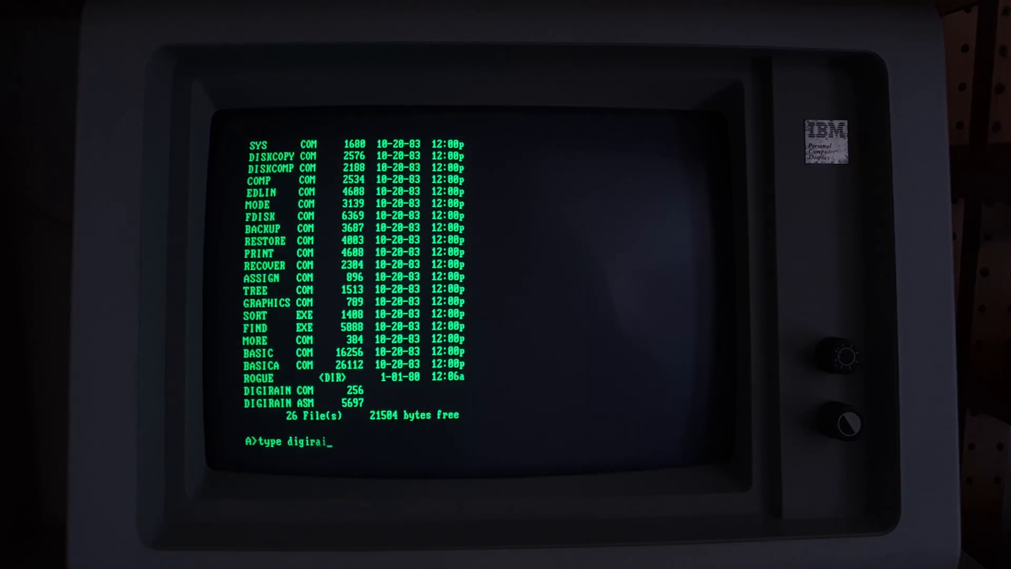
pyautogui.write('n.a')
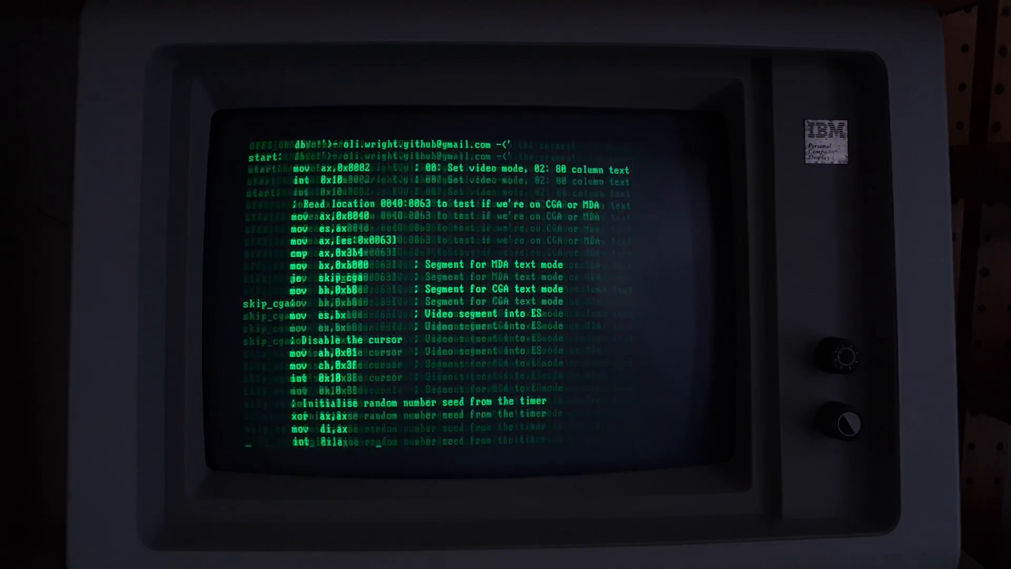
pyautogui.scroll(-3)
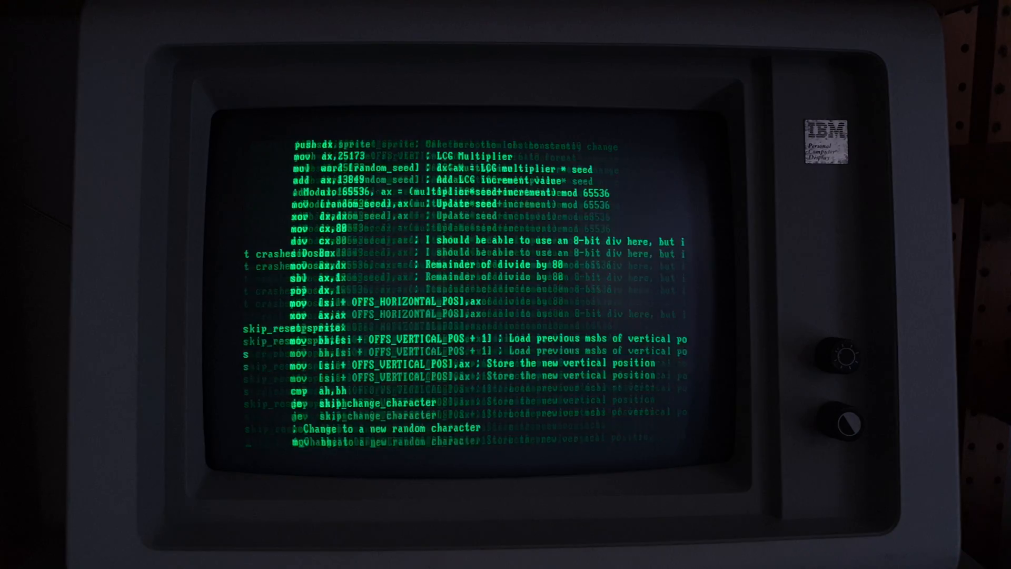
pyautogui.scroll(-3)
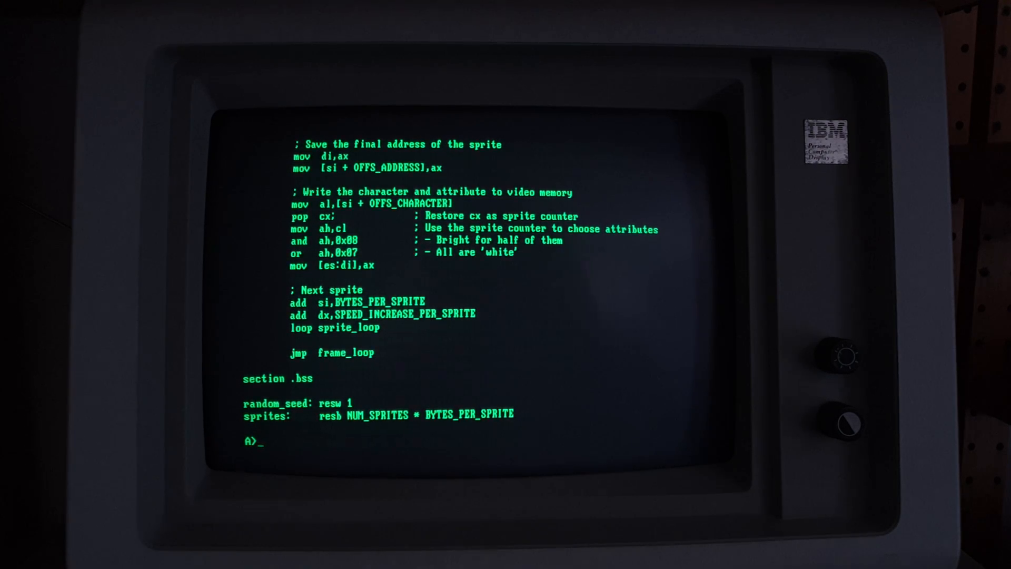
pyautogui.write('d')
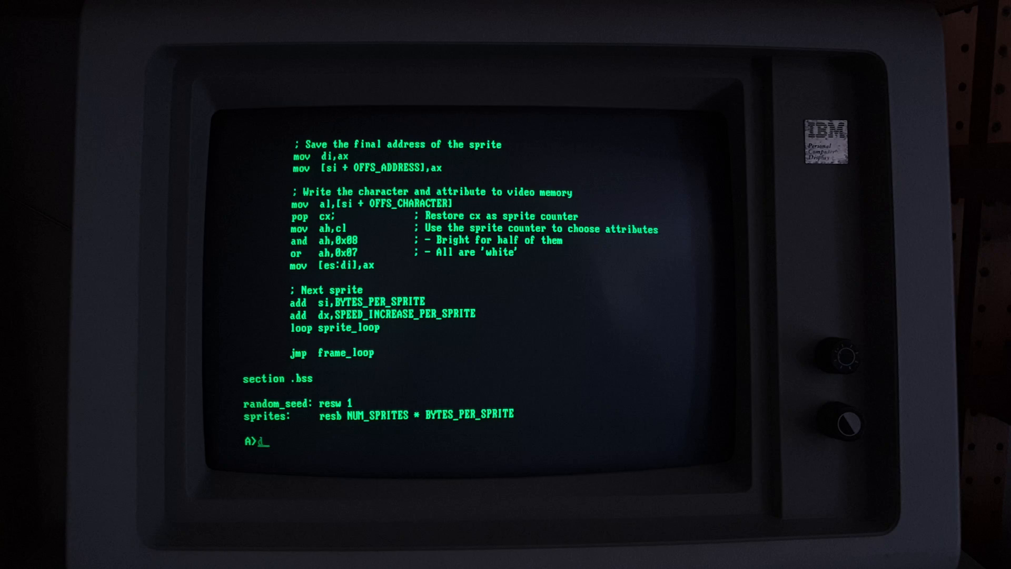
pyautogui.write('digirai')
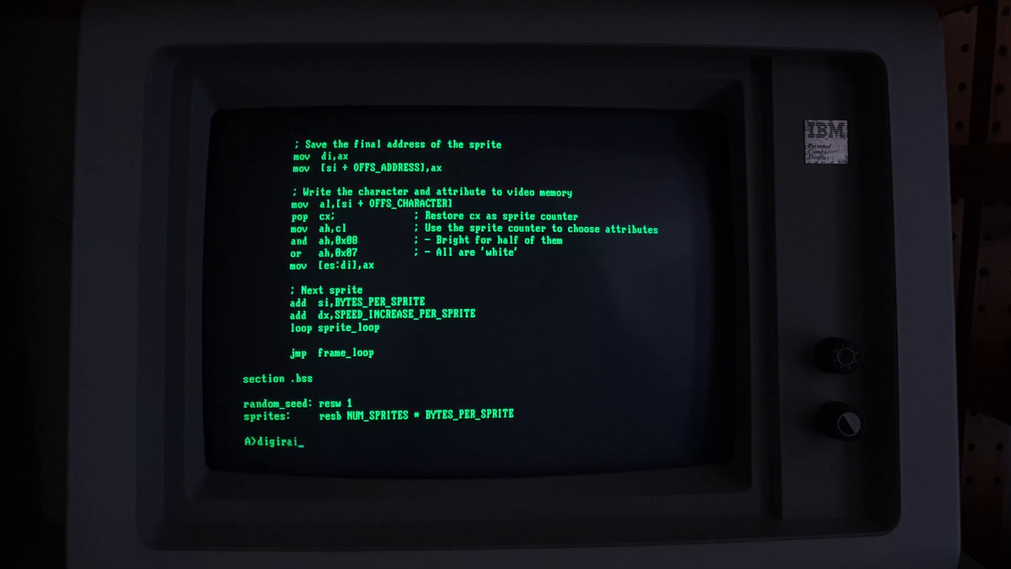